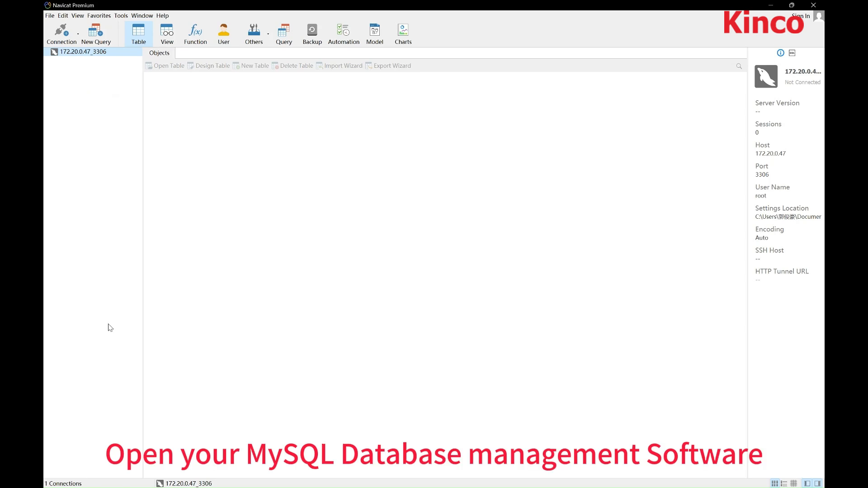
Step: Create a MySQL connection named '123' for root on localhost, test it, and save it
click(61, 33)
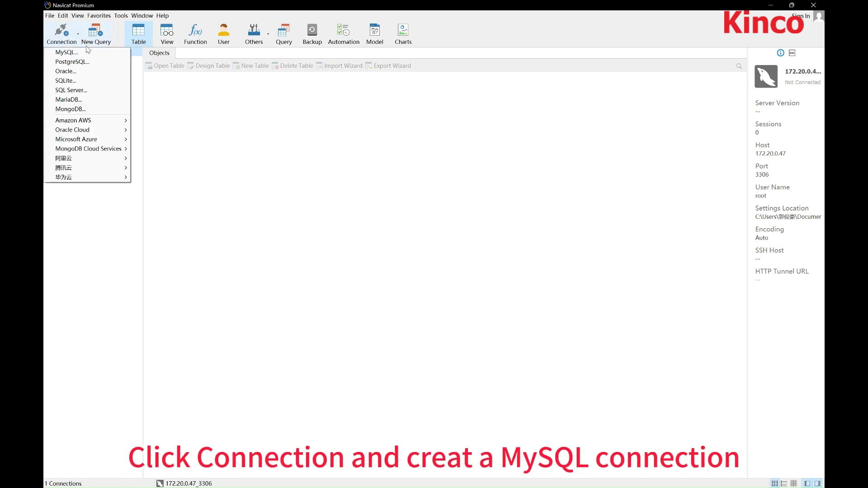
click(65, 52)
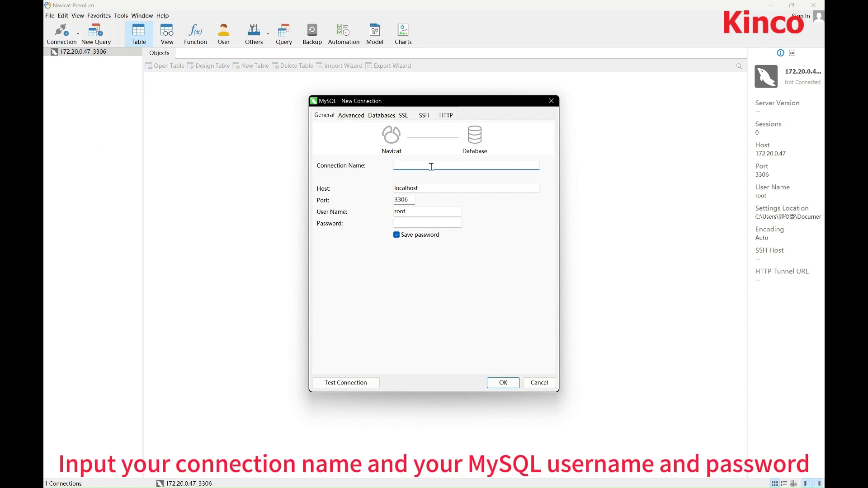
text(123)
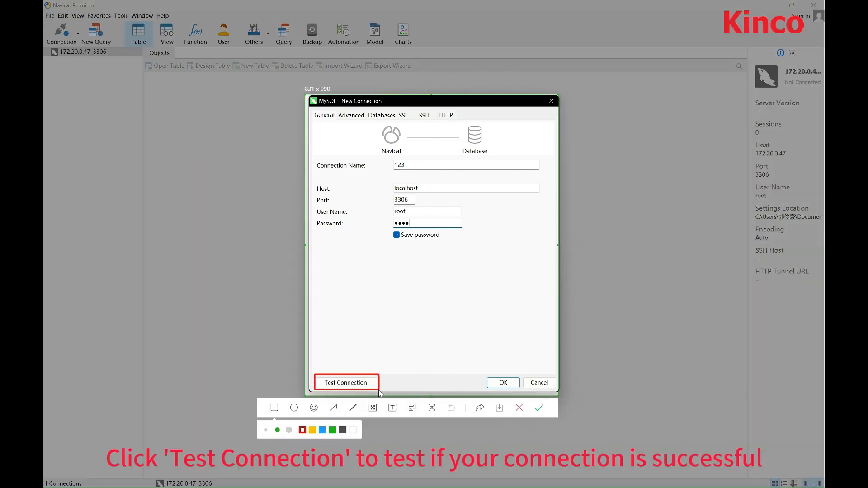
click(345, 382)
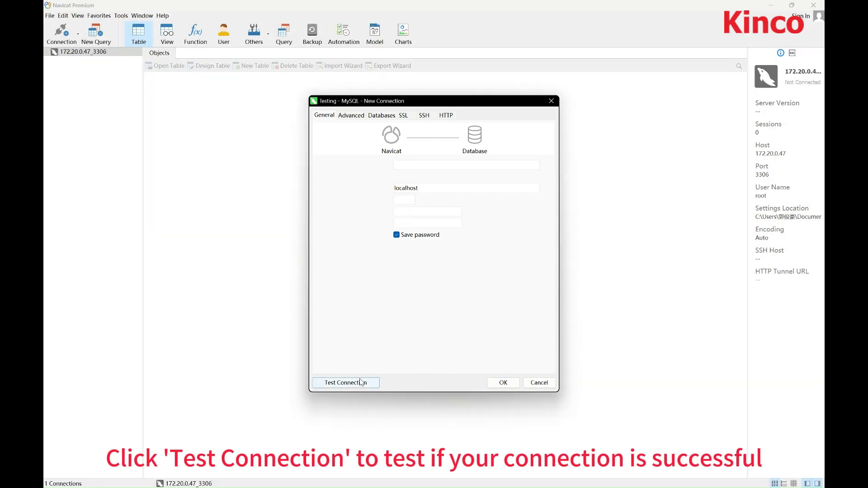
click(345, 383)
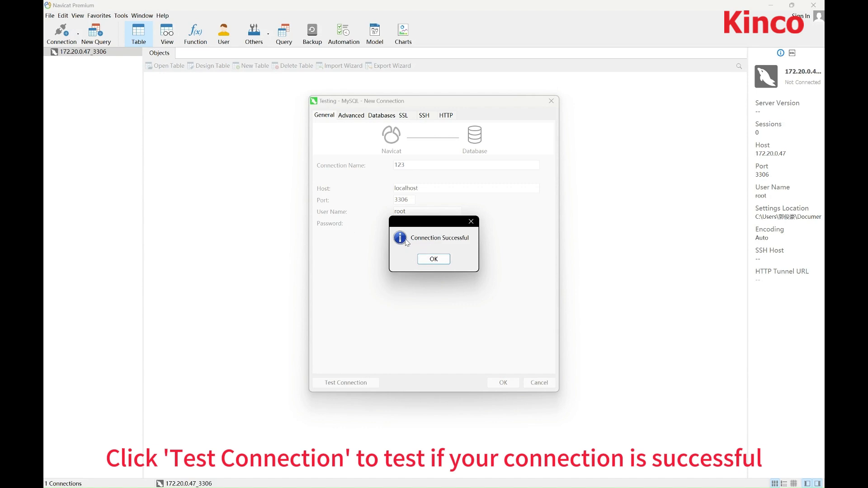
click(433, 259)
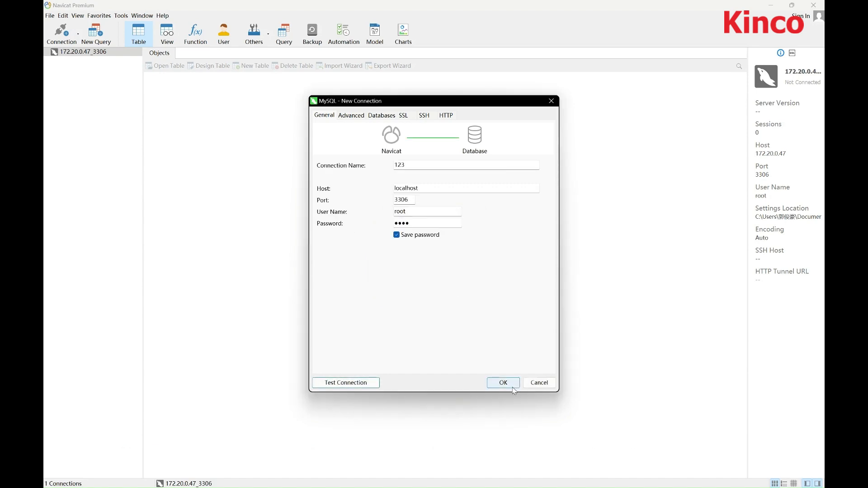
click(502, 382)
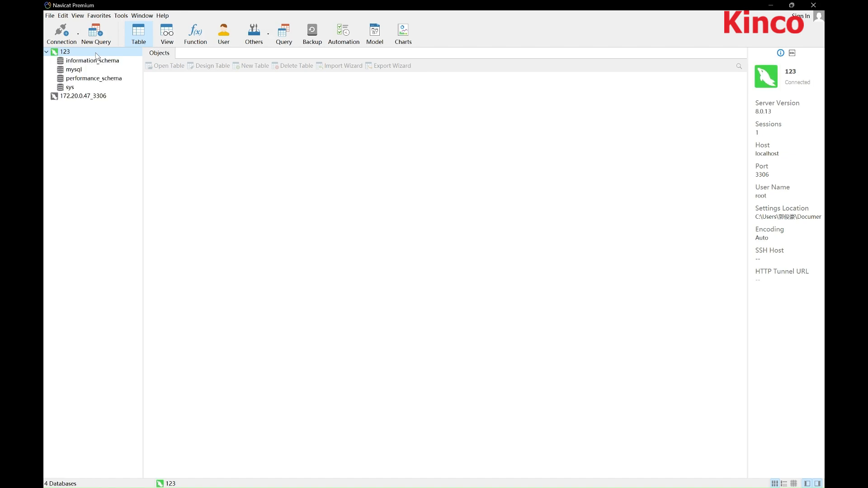
Step: Add database 'database' on connection 123 with utf8mb4 and utf8mb4_0900_ai_ci collation
right_click(64, 52)
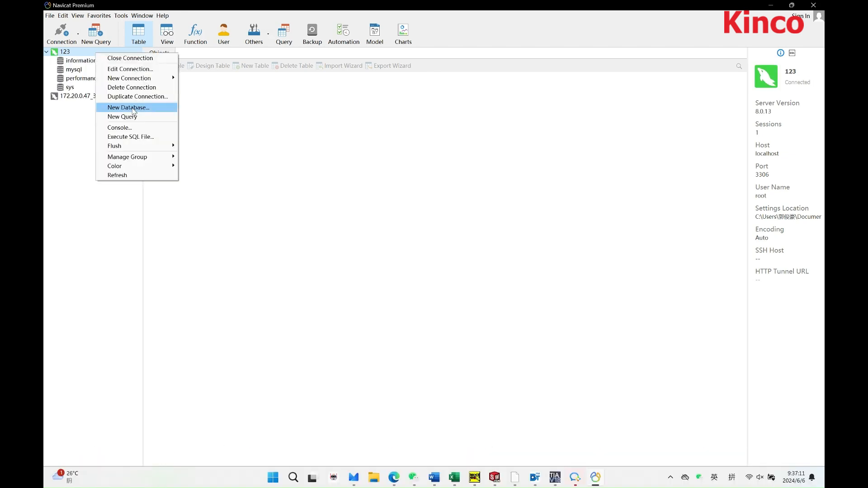
click(128, 108)
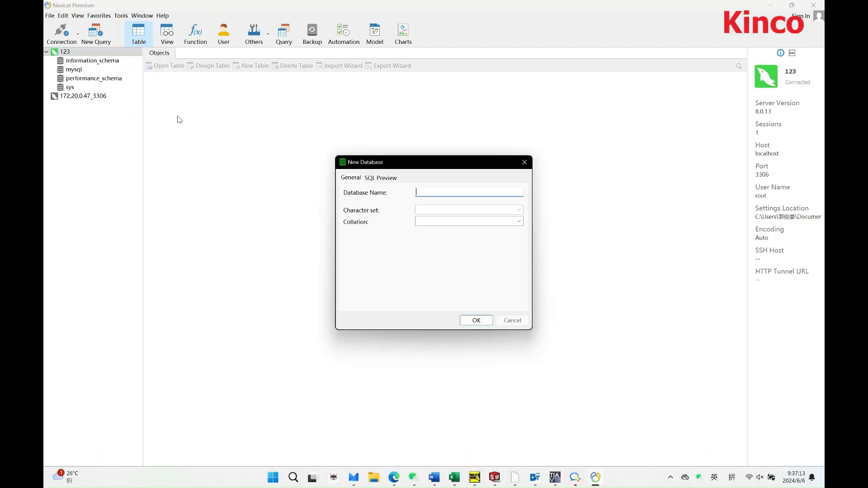
text(database)
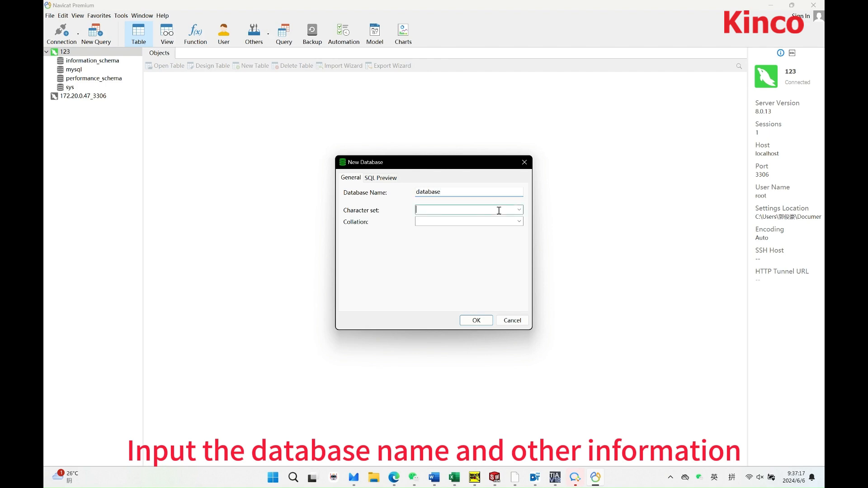
click(517, 222)
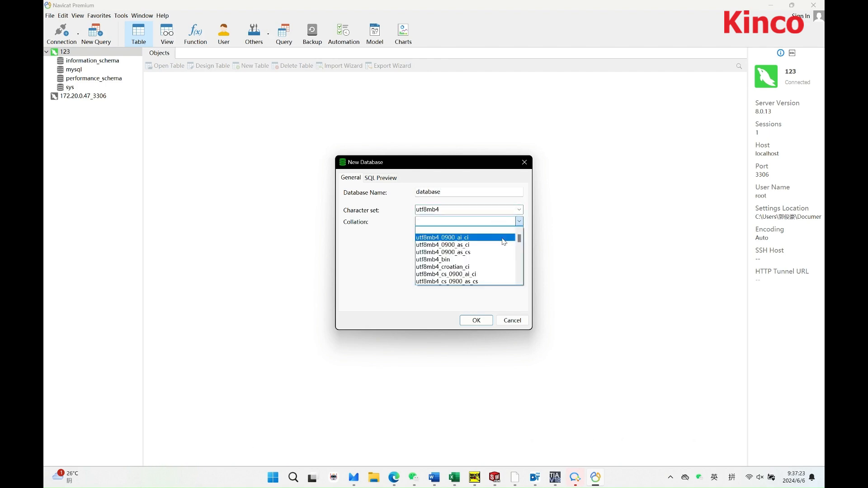
click(475, 320)
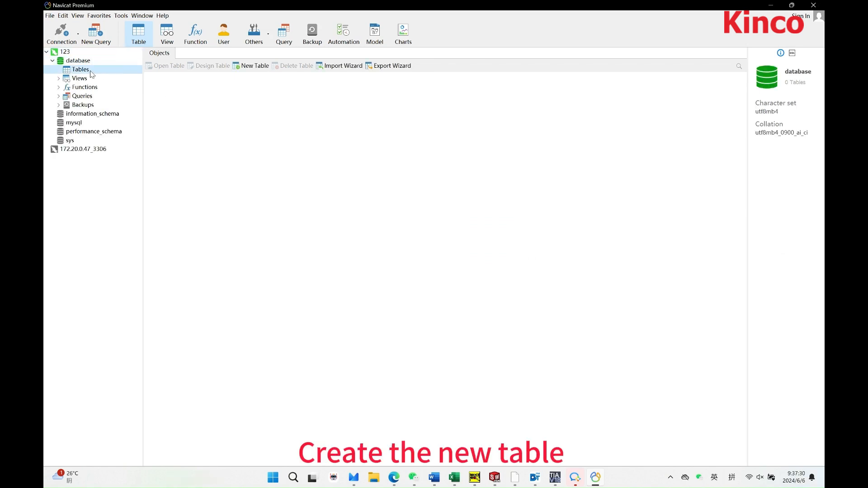
Step: Design a table with int Height, Width and auto-increment primary key ID, saved as srcdat
click(250, 65)
text(16)
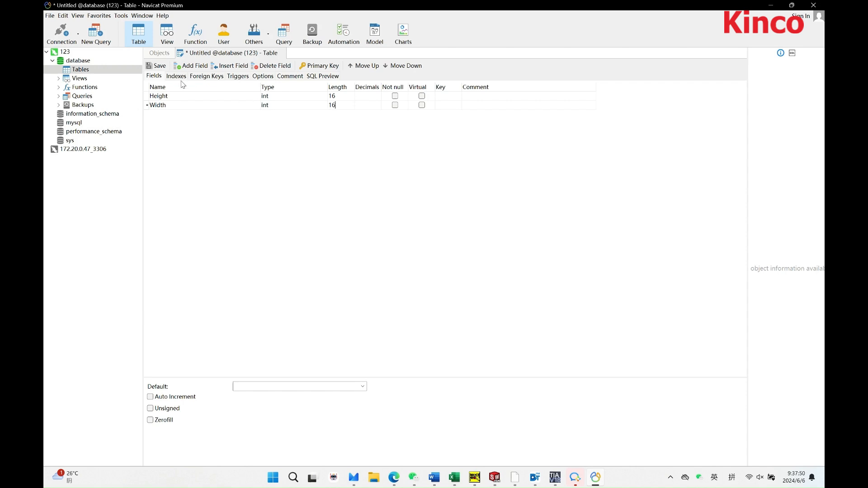
click(189, 65)
text(ID)
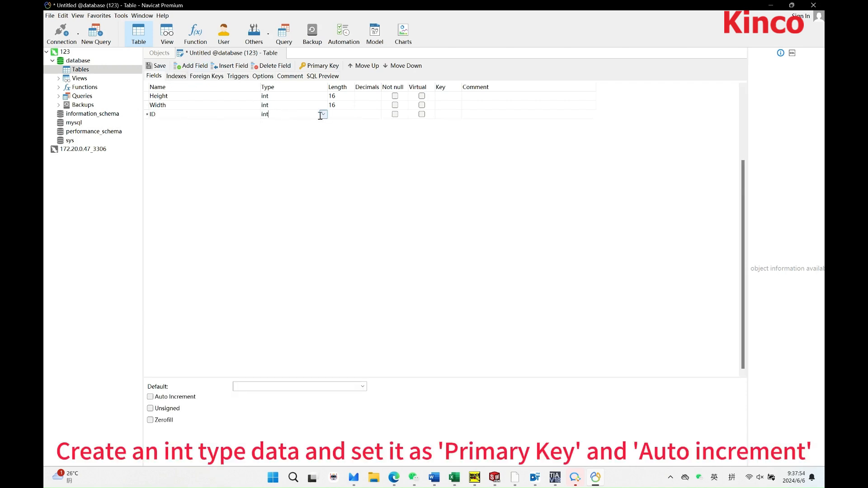
text(8)
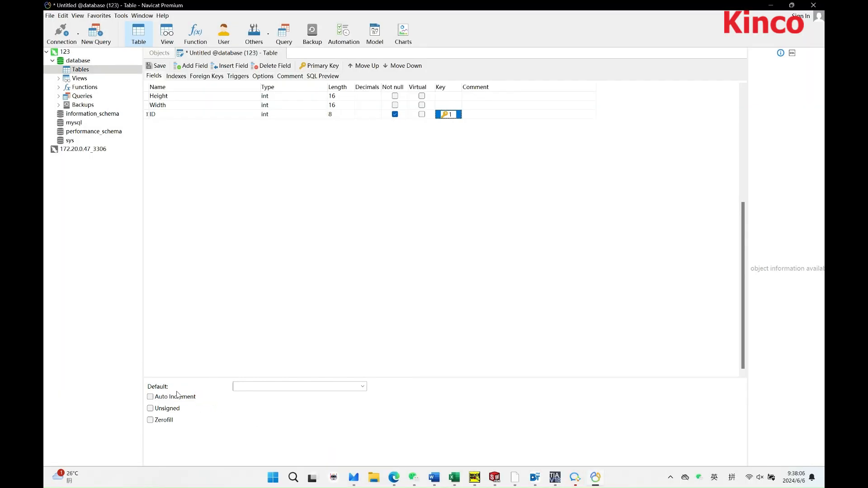
click(159, 66)
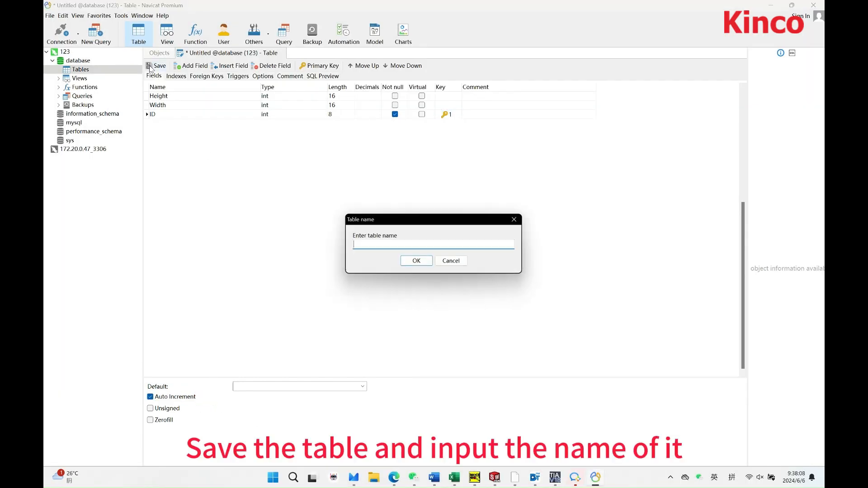
text(s)
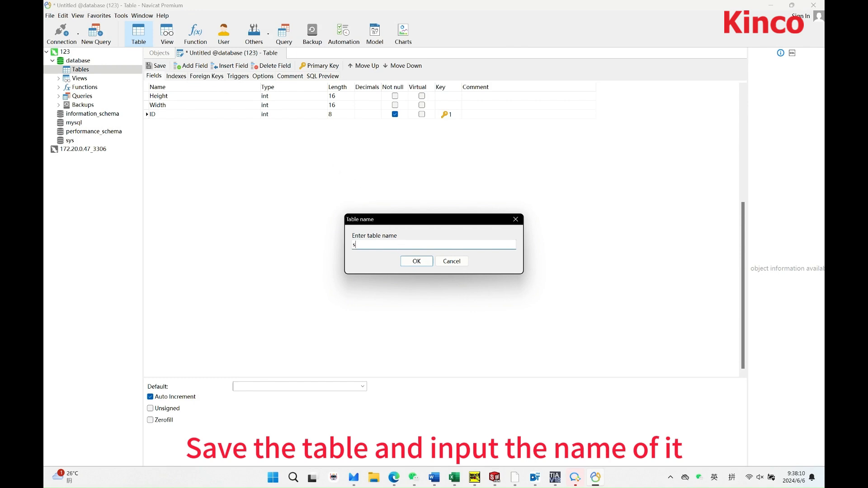
text(rcdat)
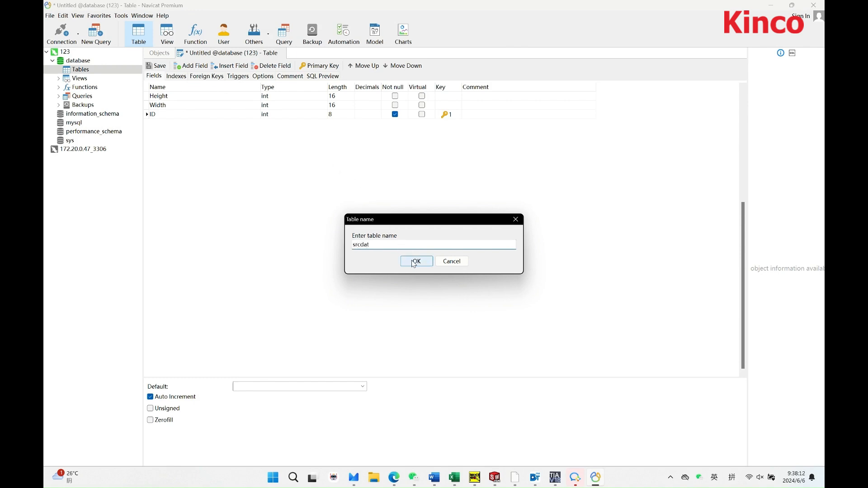
click(416, 261)
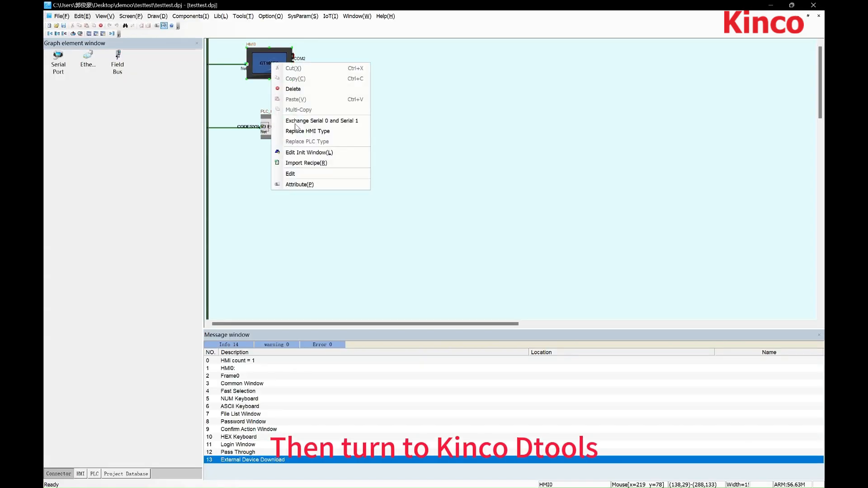
Step: Add network database 127.0.0.1:3306, user root, database 'database' to the project
click(290, 173)
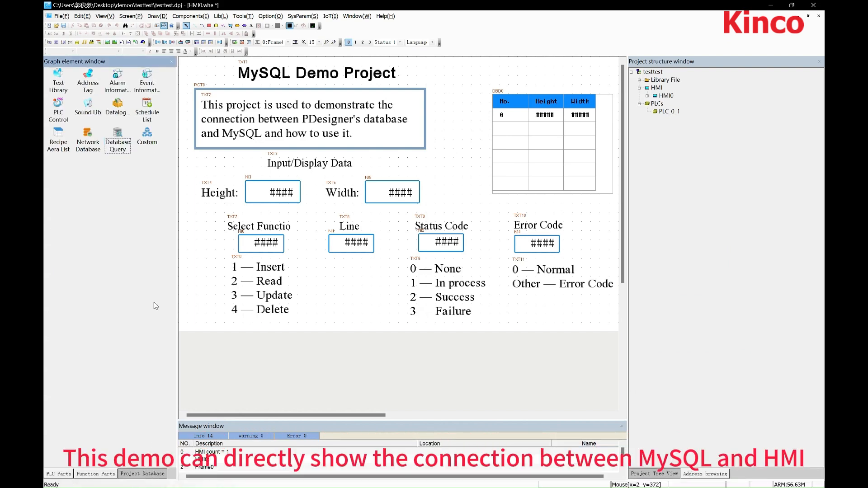
click(87, 137)
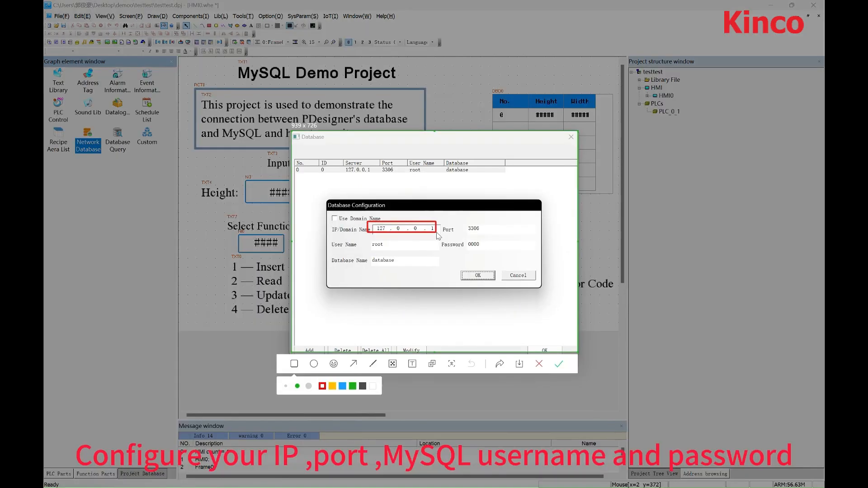
click(481, 229)
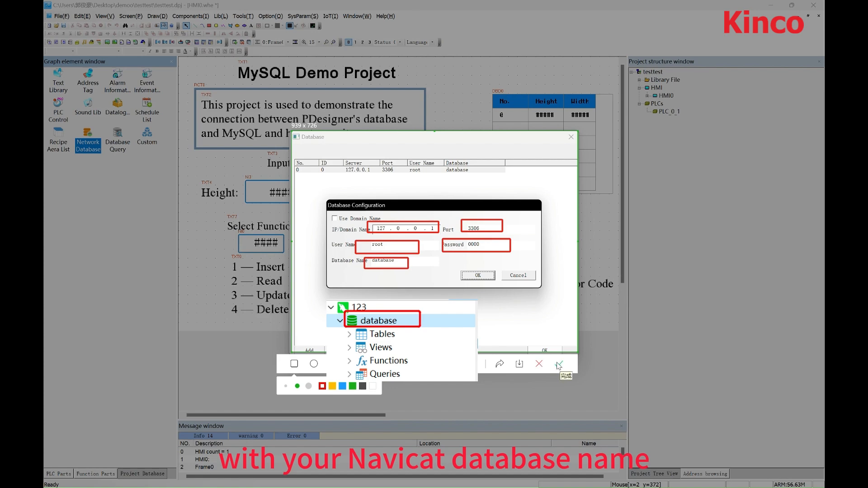
click(478, 275)
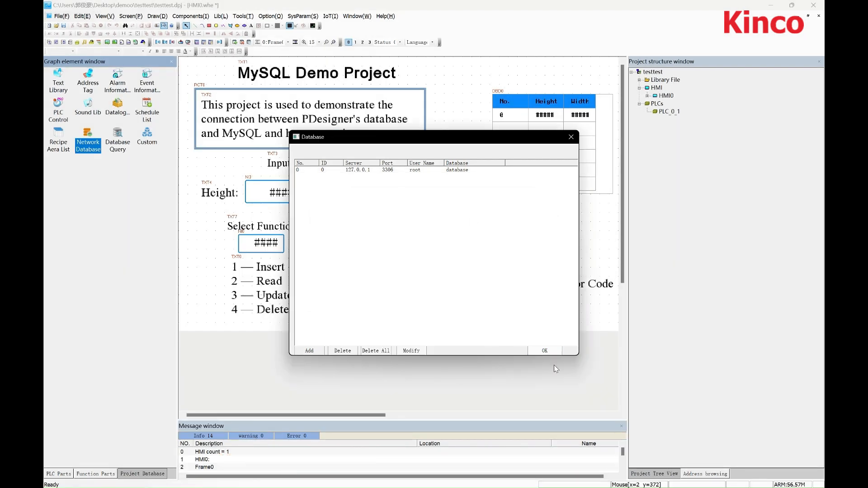
click(117, 137)
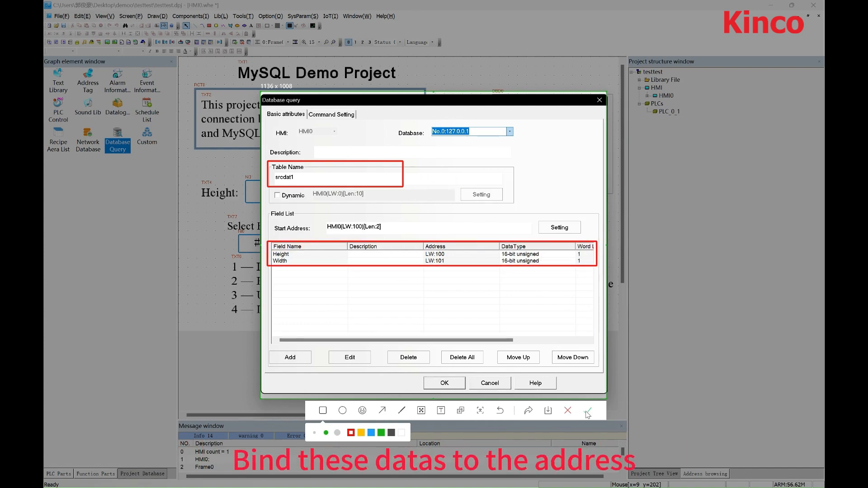
Step: Confirm the srcdat1 query mapping Height to LW:100 and Width to LW:101
click(331, 114)
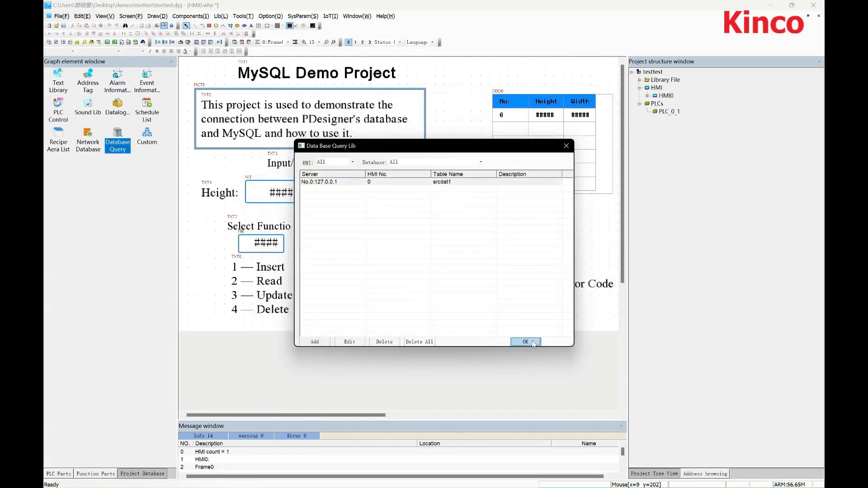
Step: Enter the test row Height 55, Width 66, ID 1 in srcdat1 and save it
click(525, 342)
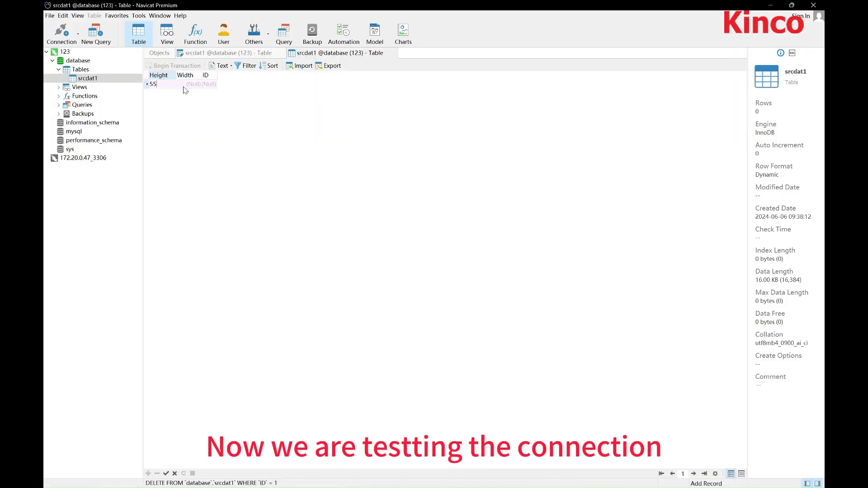
text(66)
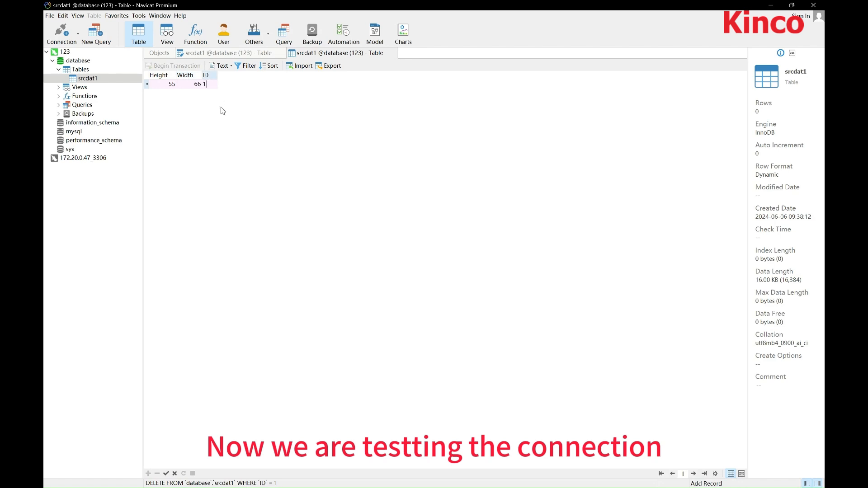
click(165, 473)
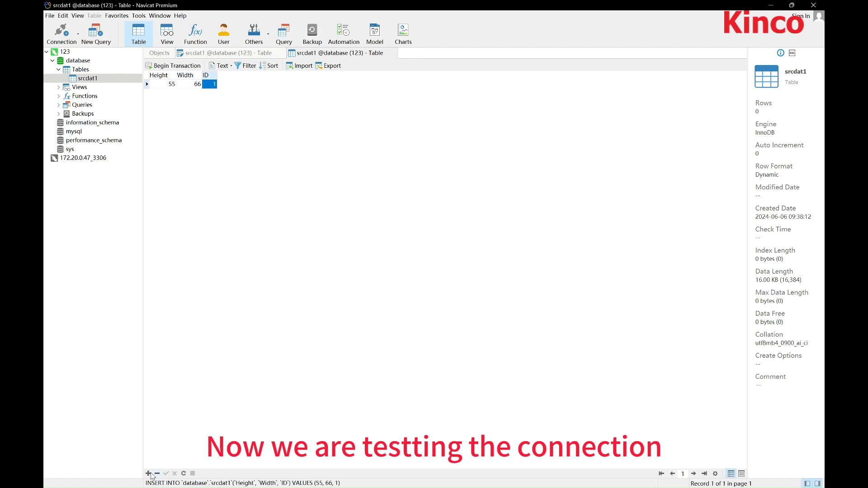
click(149, 473)
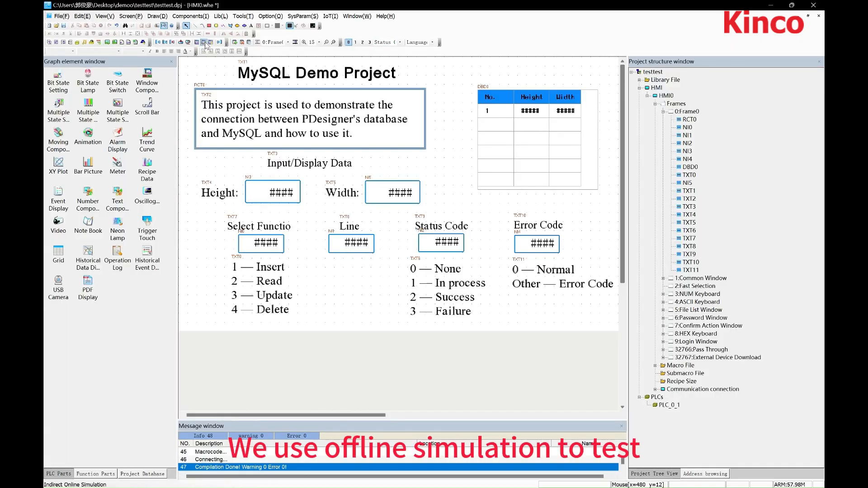
Step: Start offline simulation and launch the HMI in KHSimulator
click(199, 43)
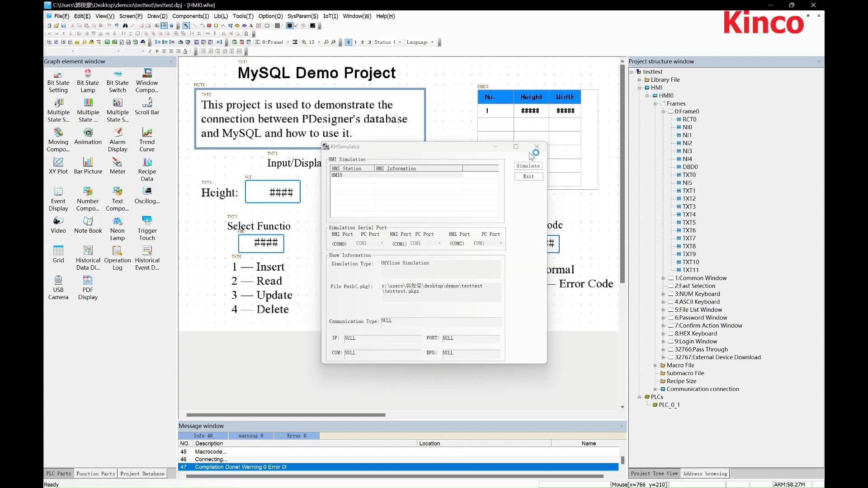
click(527, 165)
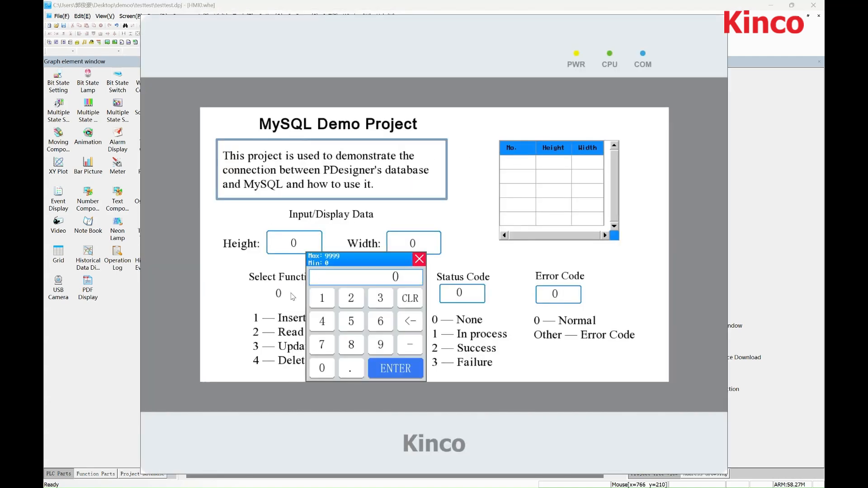
Step: Read the database records, then update row 1's Height to 66 with function code 3
click(395, 367)
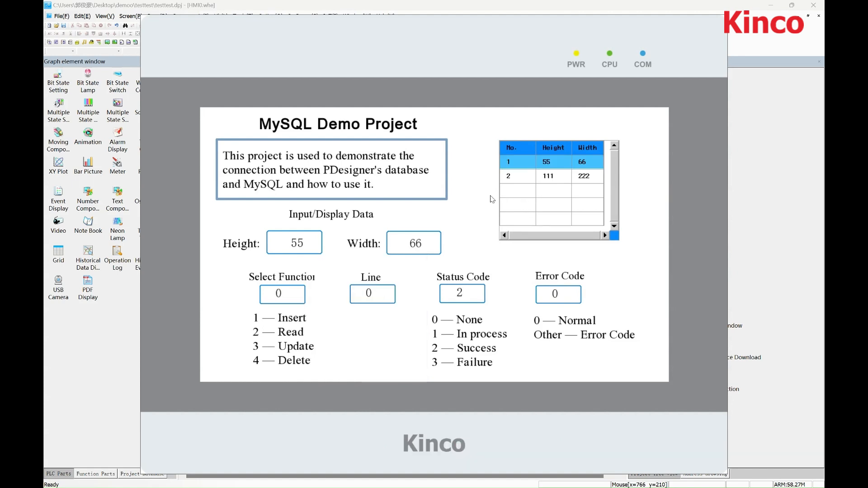
click(293, 242)
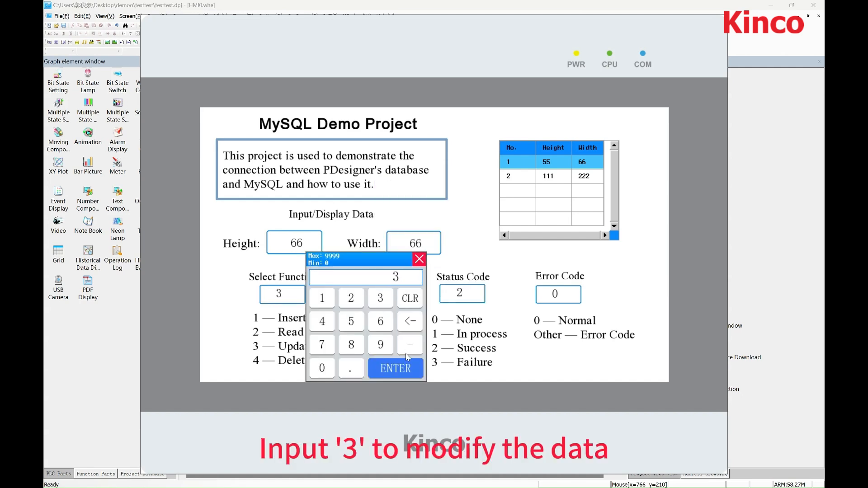
click(395, 367)
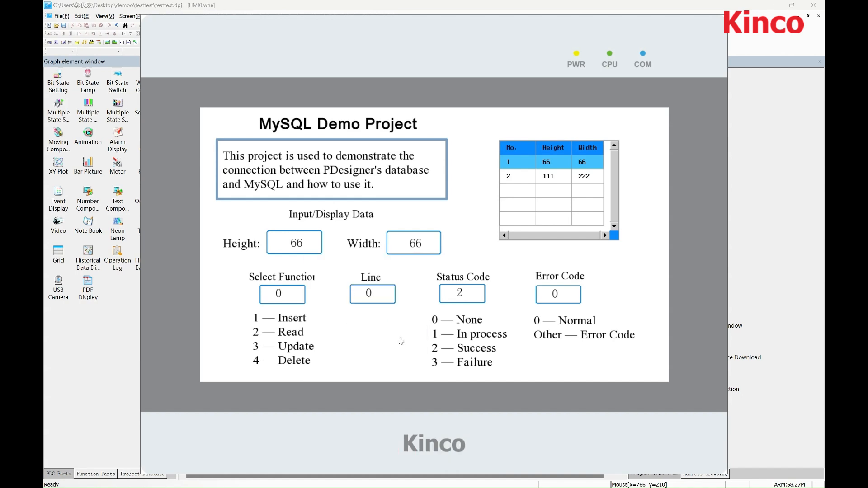
mouse_move(315, 240)
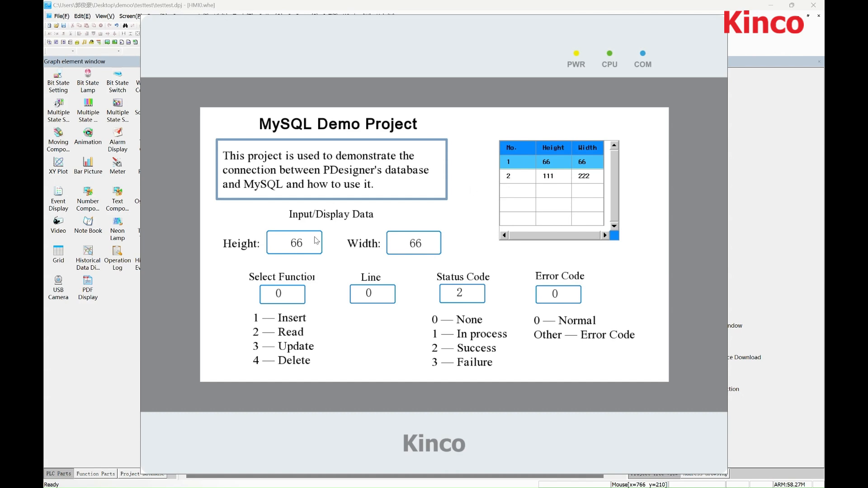
Step: Insert a new row with Height 77, Width 66 using function code 1, and select it
click(294, 242)
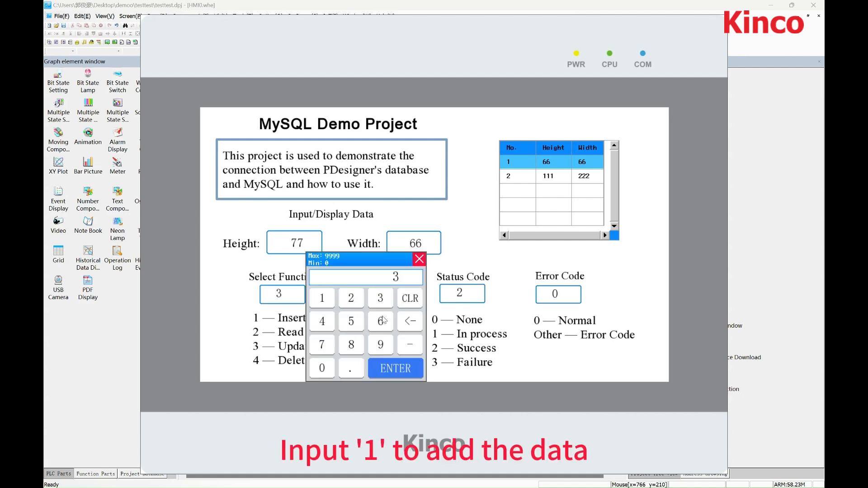
click(409, 298)
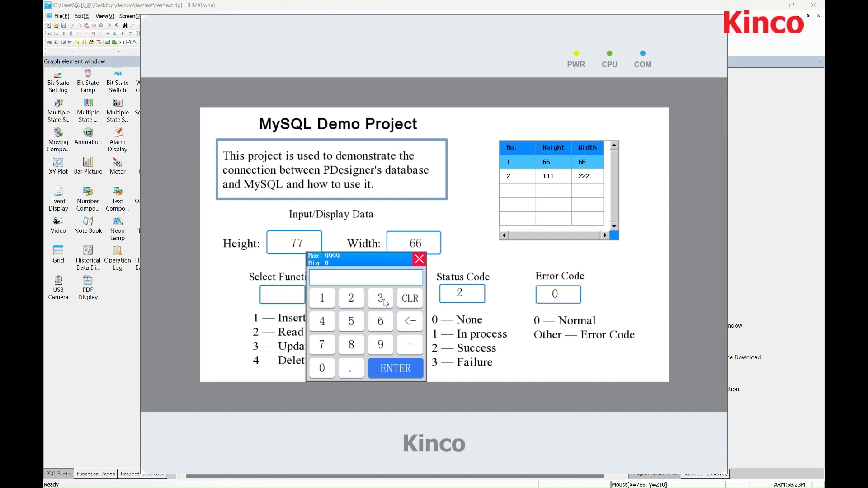
click(394, 368)
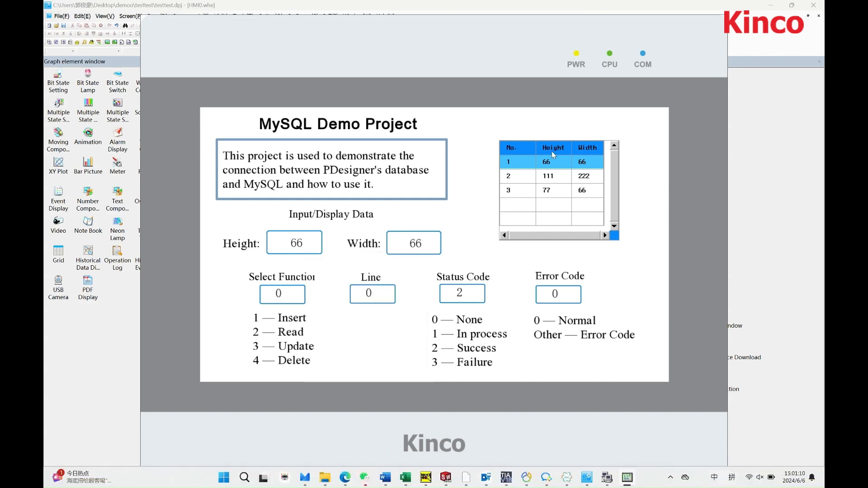
click(548, 190)
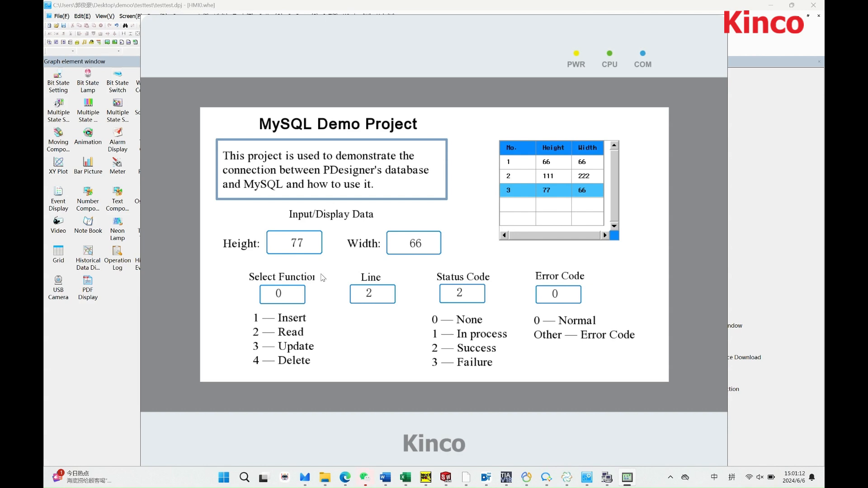